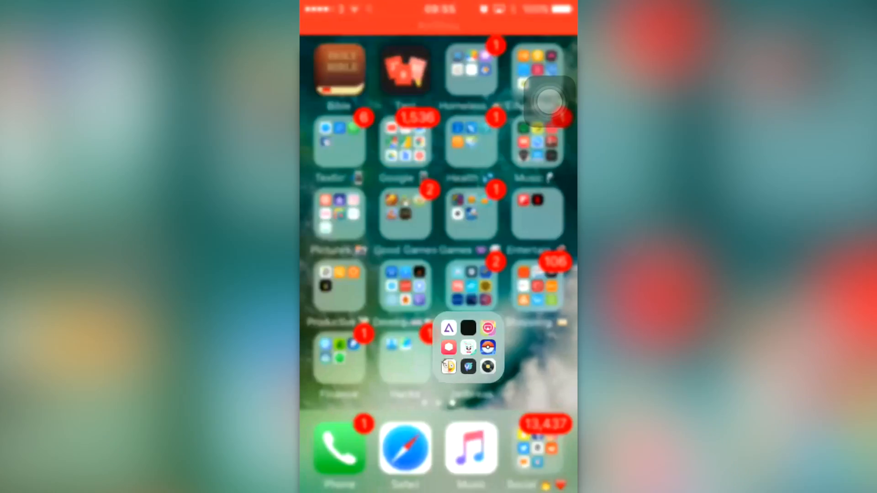
- Open Spotlight search from the Home Screen and search for 'cydia'
click(468, 346)
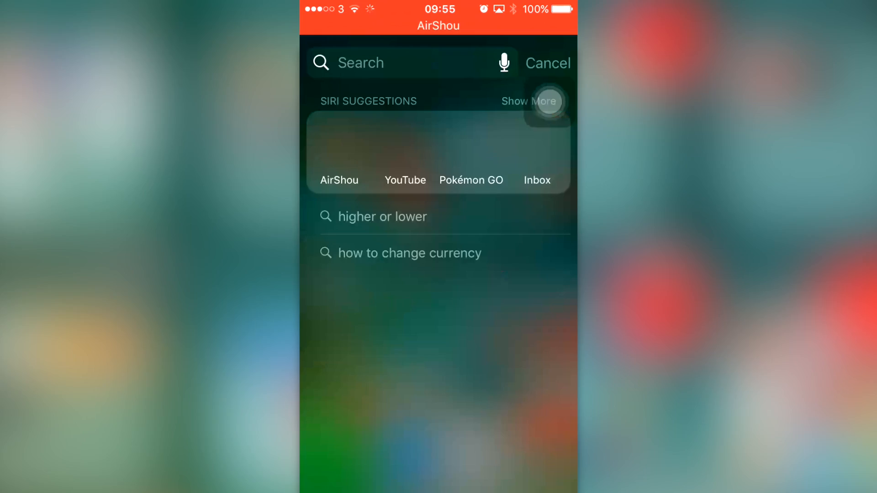
text(cydia)
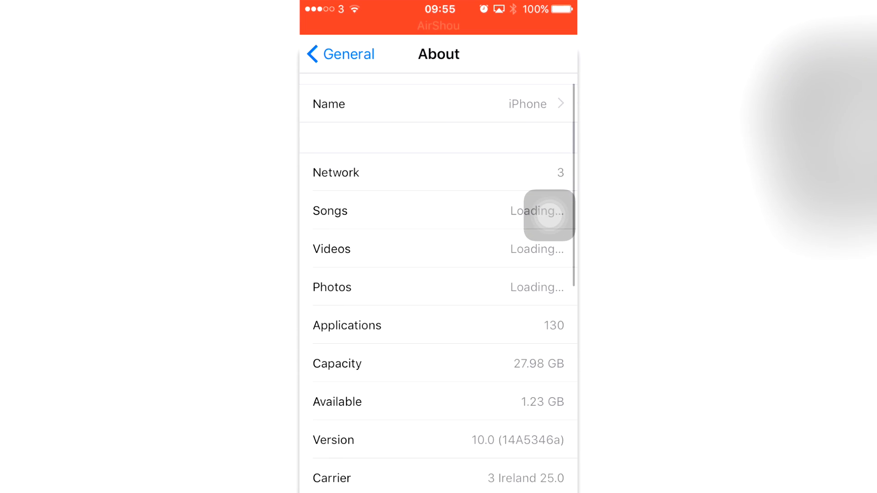
- Scroll the About page to check iOS version 10.0, then return Home
scroll(down, 3)
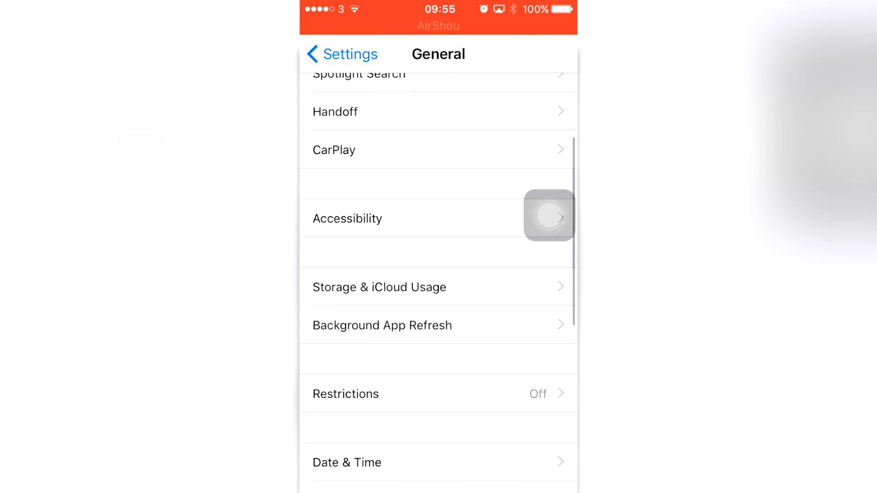
key(home)
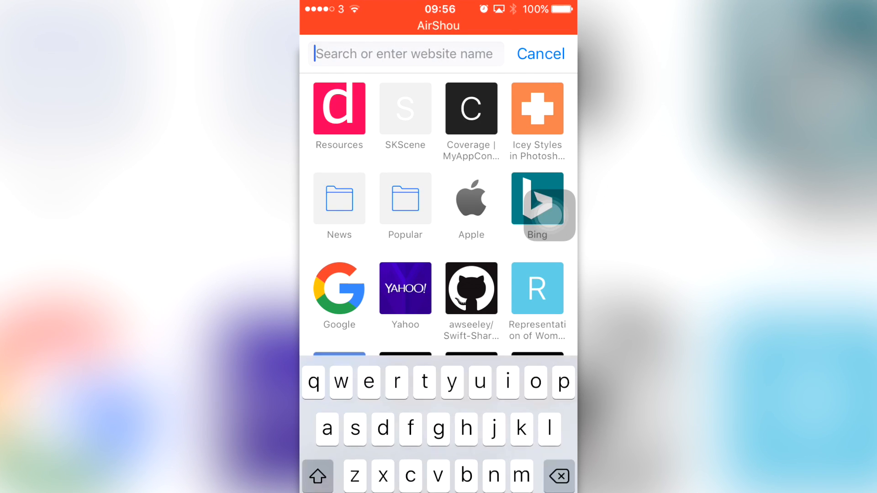
text(tweakboxapp.co)
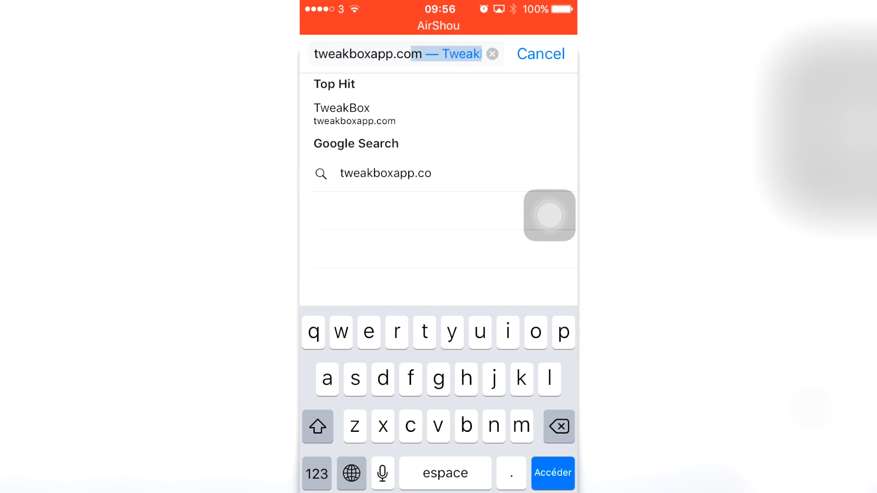
click(551, 473)
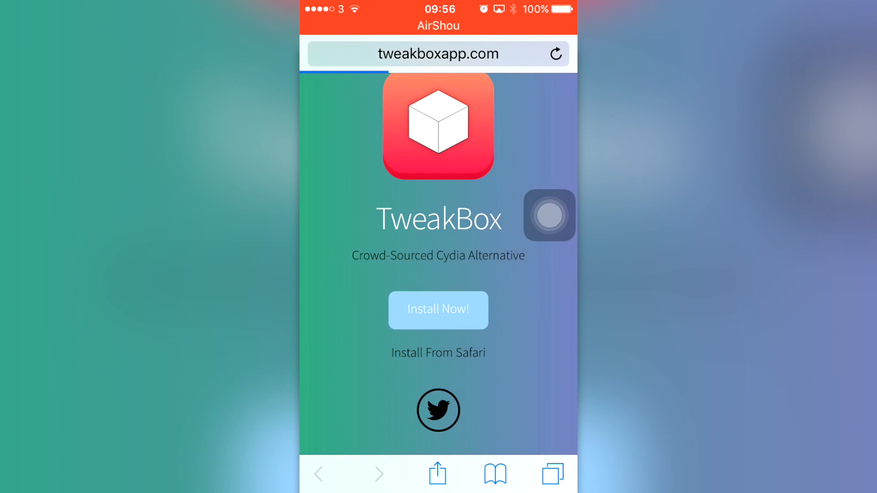
click(438, 309)
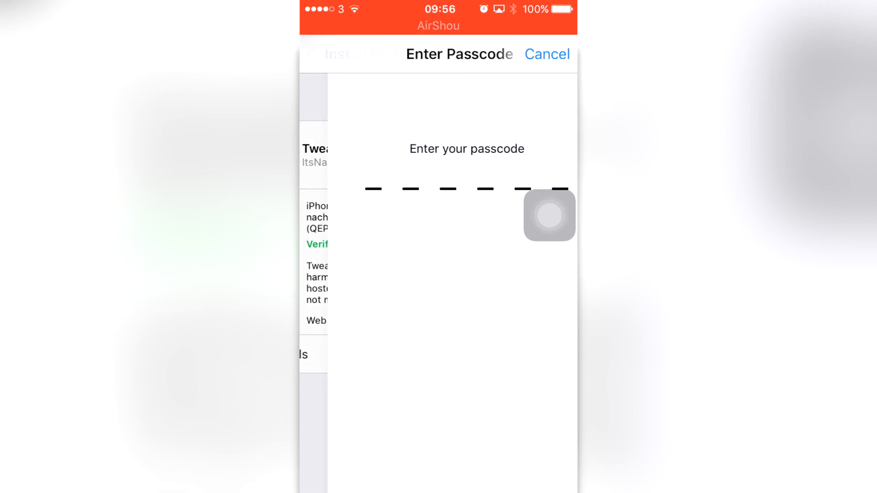
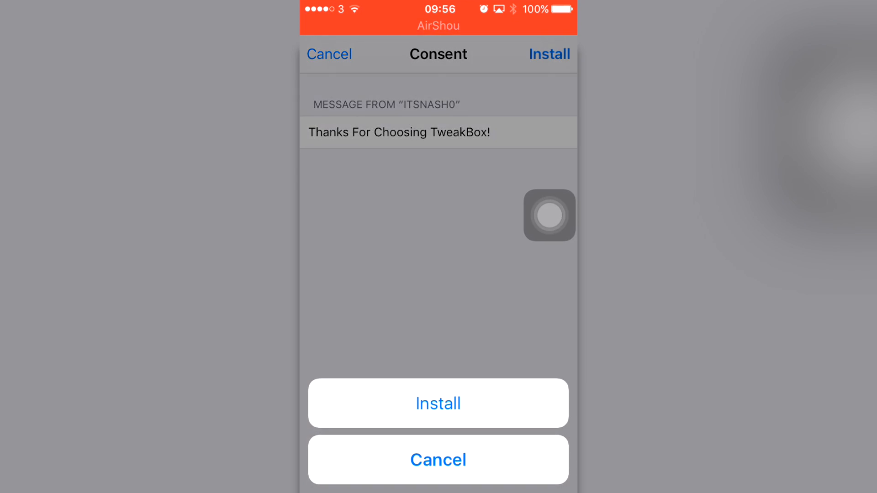
click(439, 403)
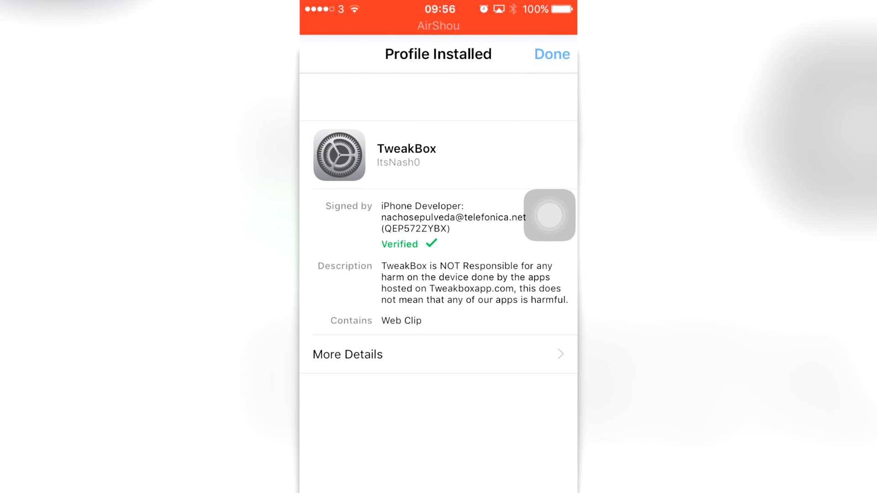
click(551, 54)
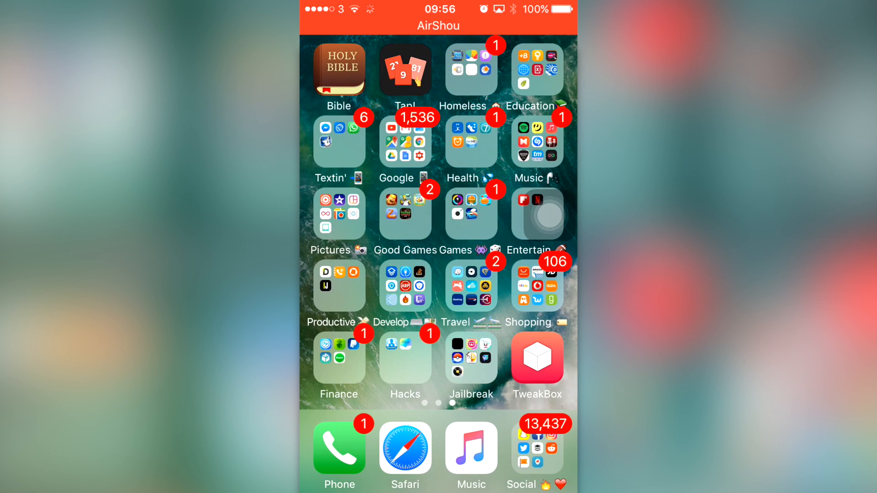
- Launch TweakBox and browse Apps > TweakBox Apps to the GBA4iOS 2.1 page
click(536, 358)
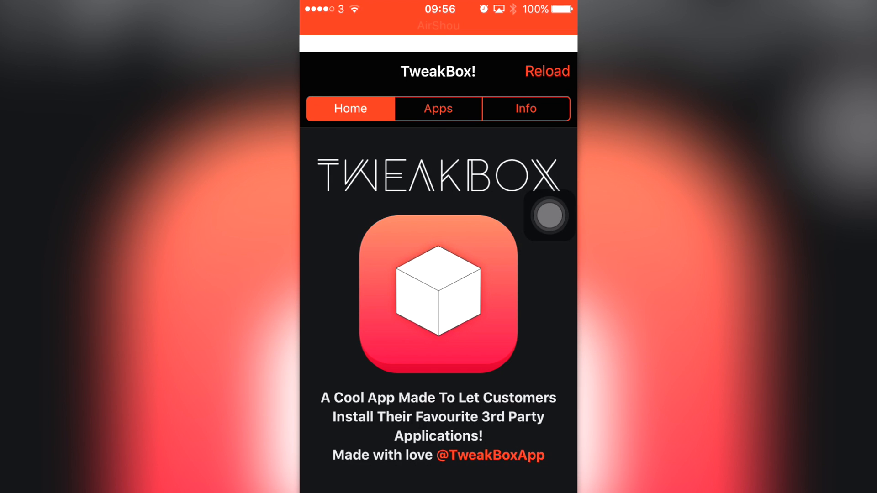
click(437, 109)
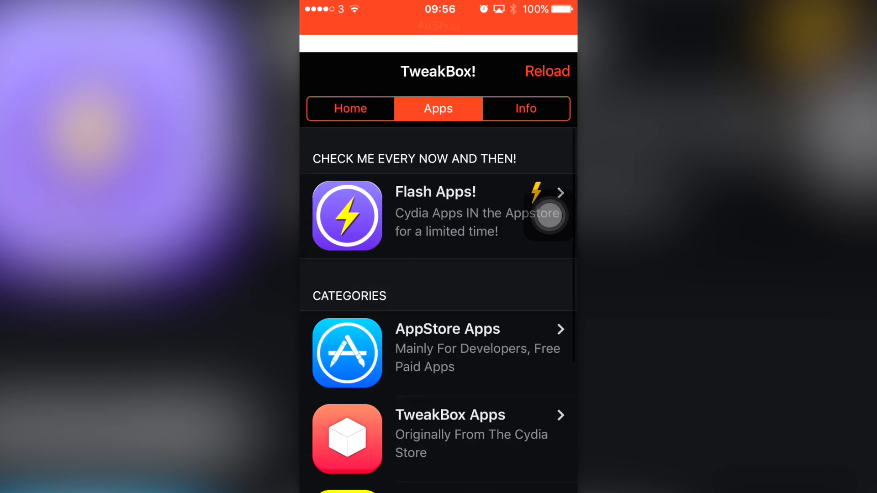
scroll(down, 3)
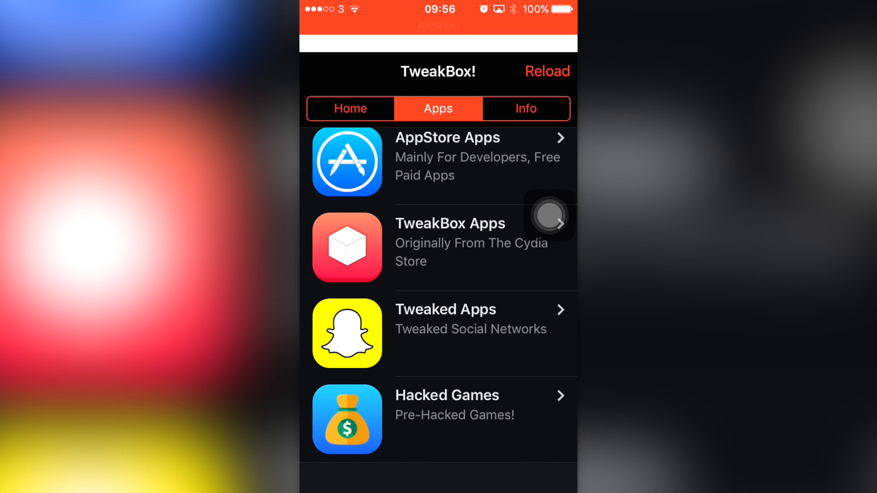
click(449, 242)
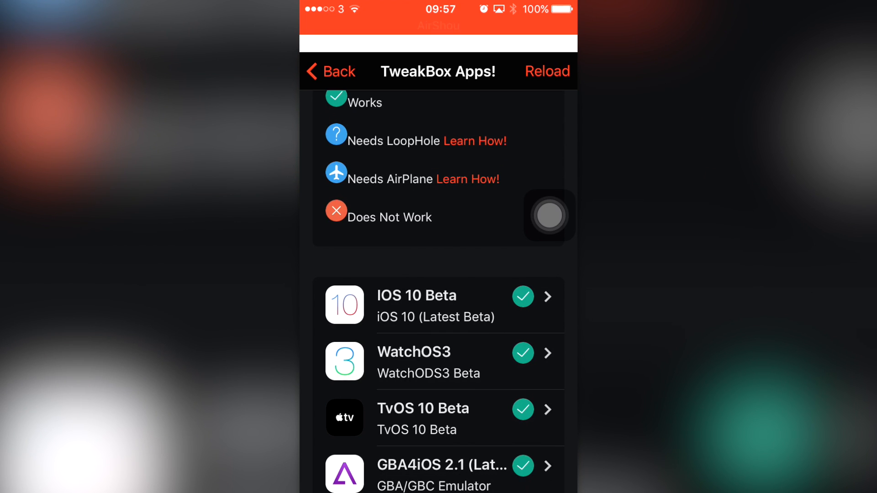
scroll(down, 3)
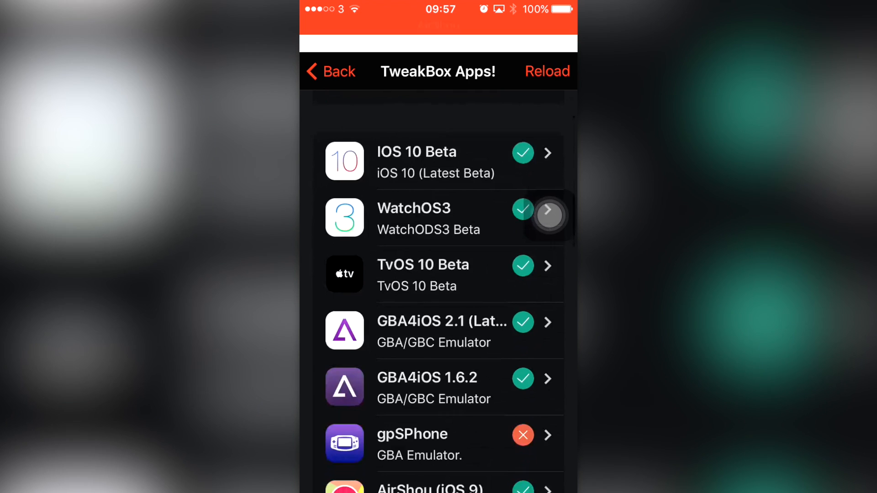
scroll(down, 3)
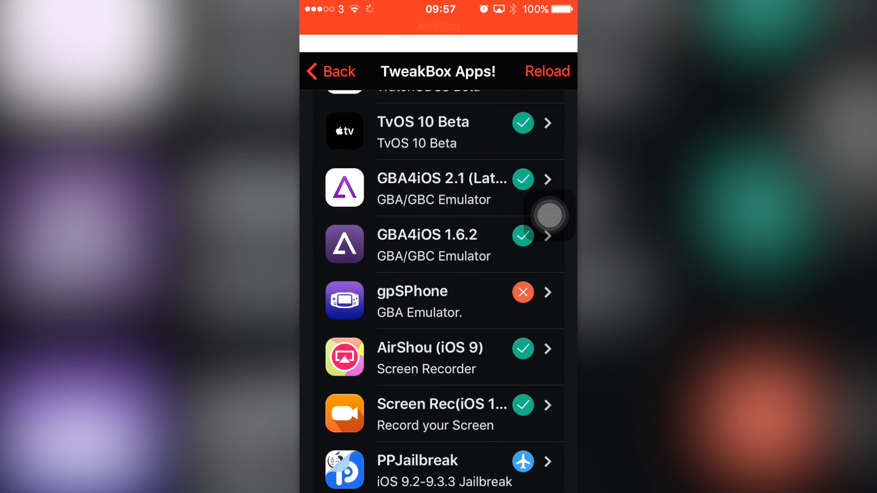
click(442, 189)
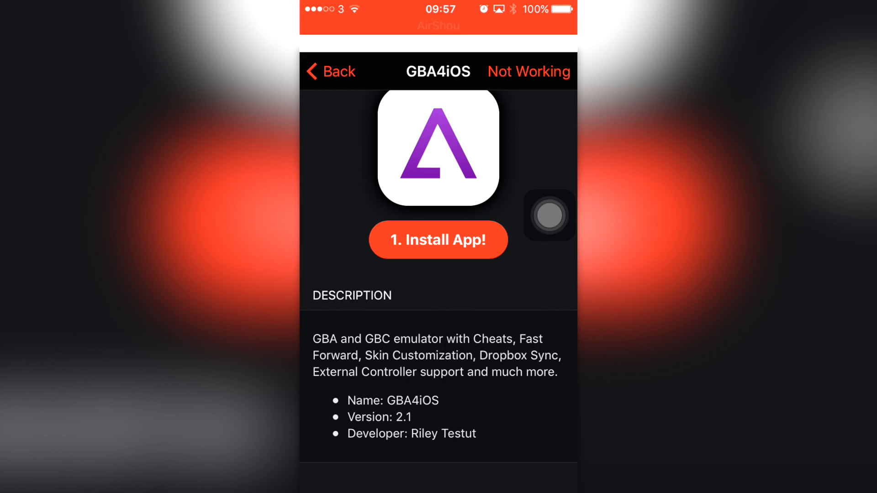
- Return to the TweakBox Apps list, open GBA4iOS 1.6.2 and install it
scroll(down, 3)
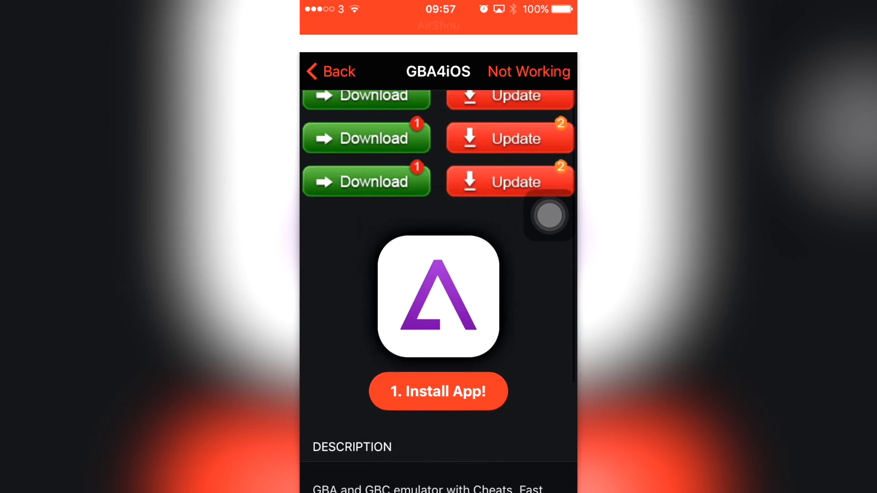
click(438, 391)
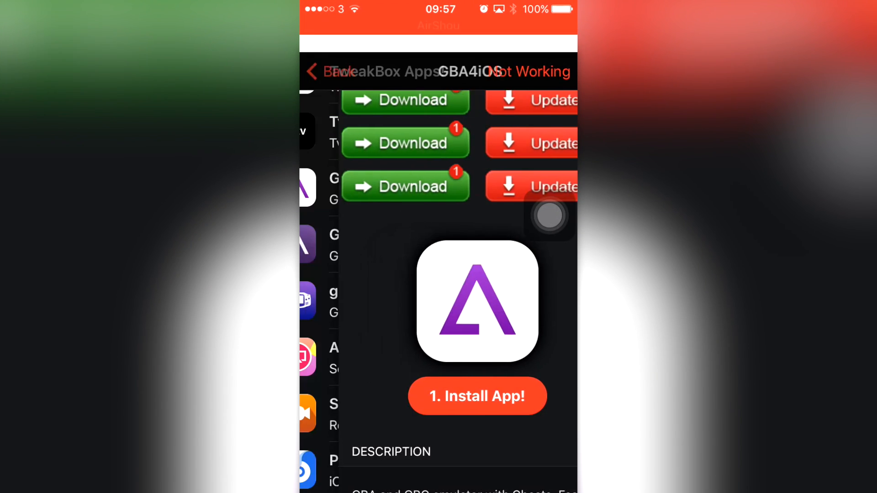
click(477, 396)
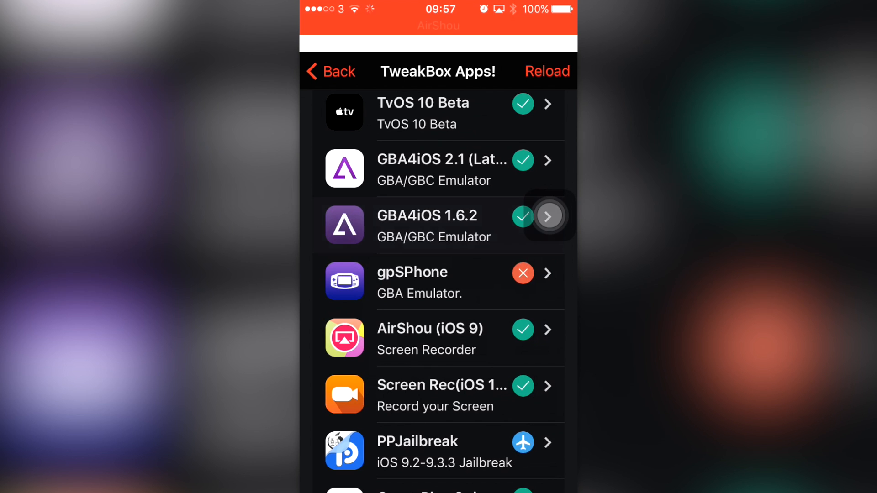
click(426, 226)
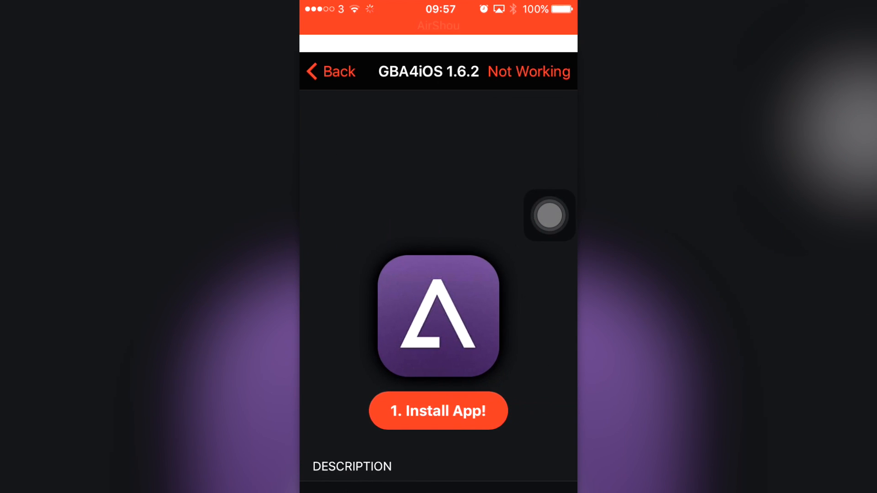
click(437, 410)
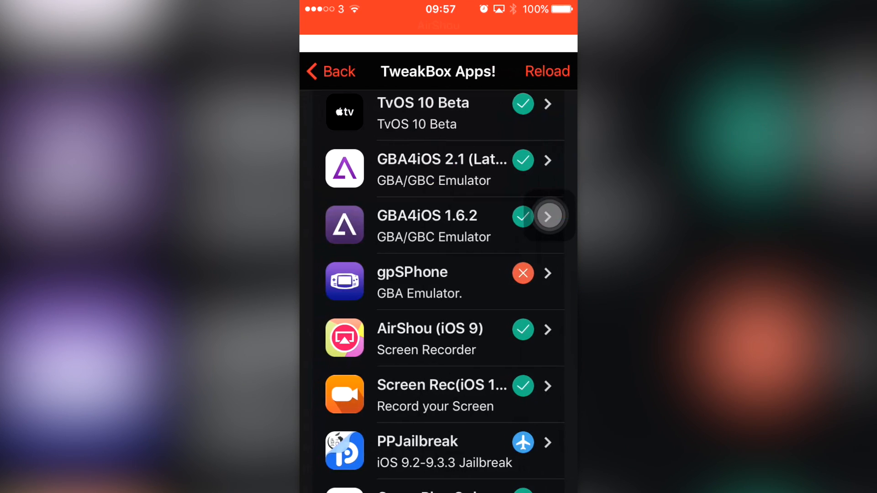
scroll(down, 3)
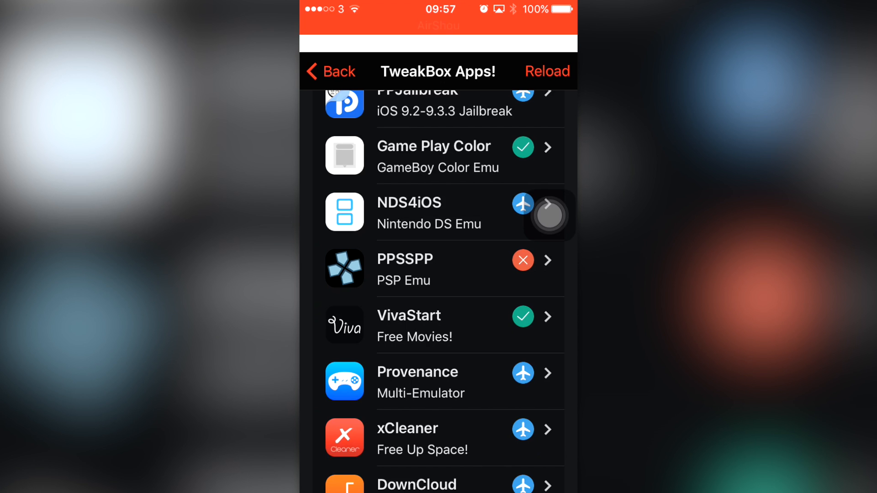
scroll(down, 3)
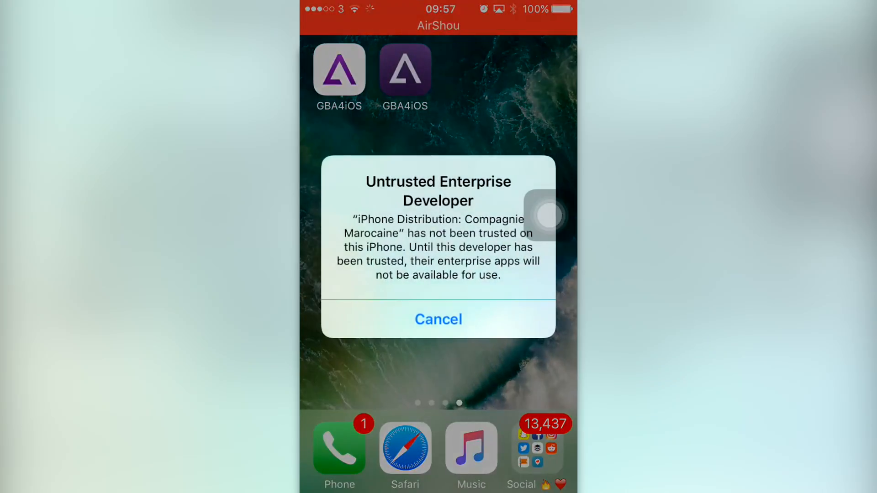
- Dismiss the untrusted developer alert and trust the Compagnie Marocaine profile in Settings
click(438, 319)
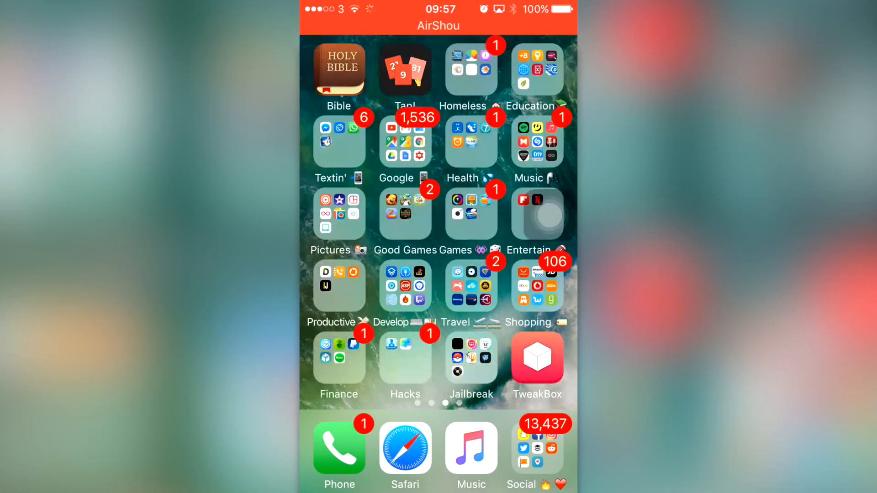
scroll(left, 3)
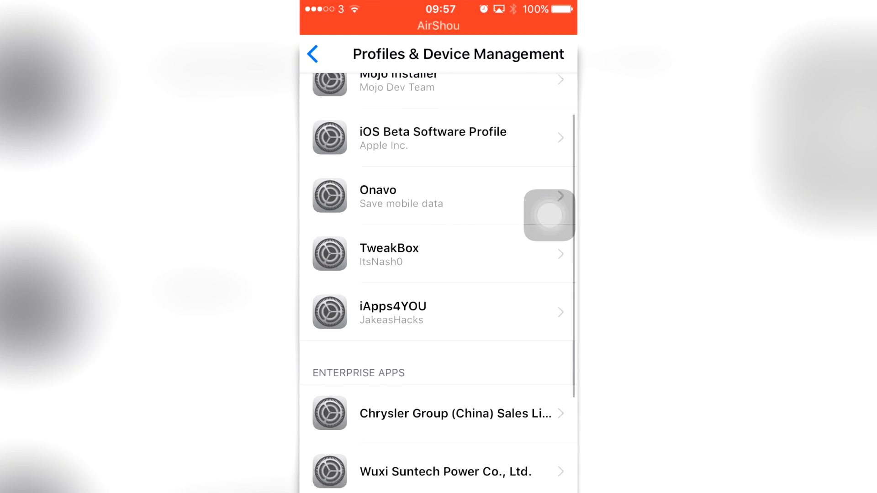
scroll(down, 3)
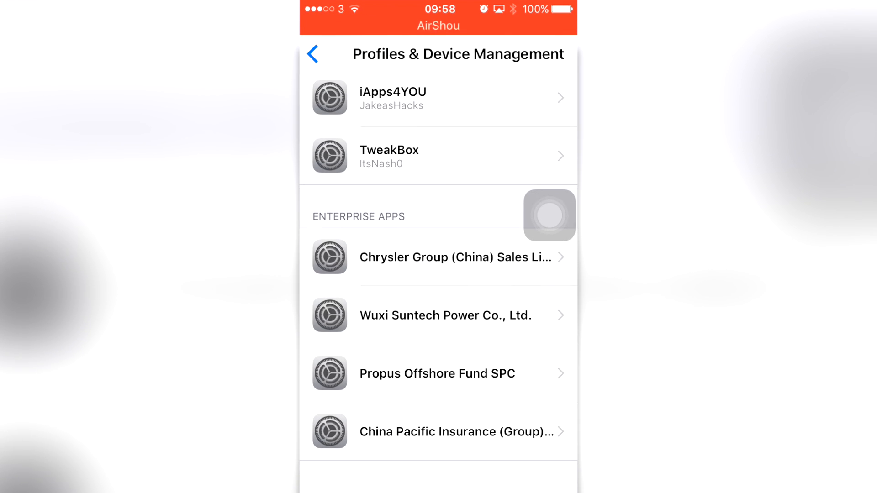
click(458, 431)
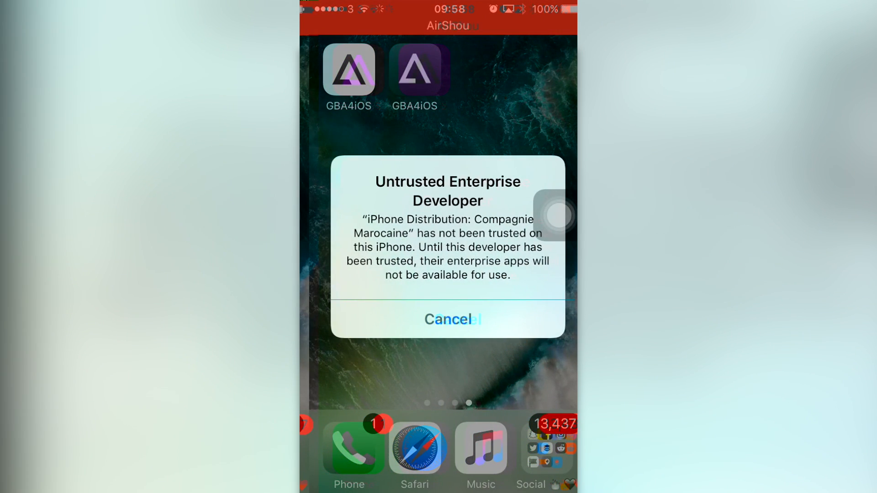
click(447, 319)
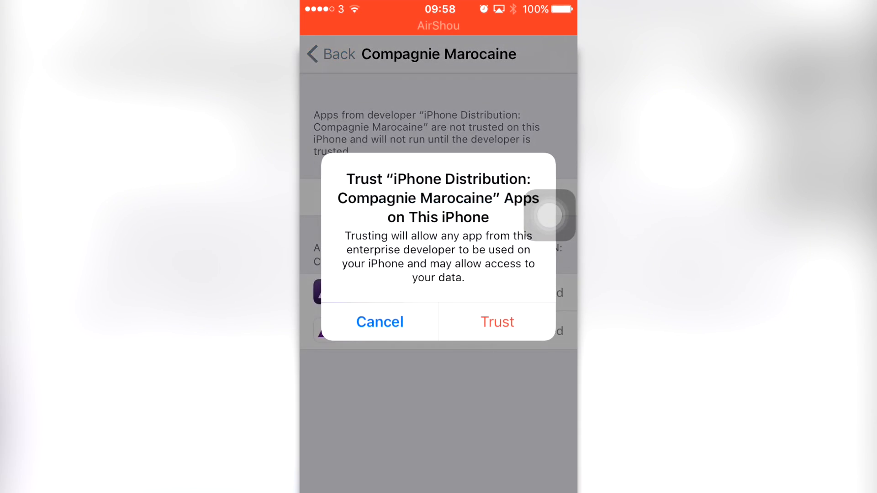
click(496, 321)
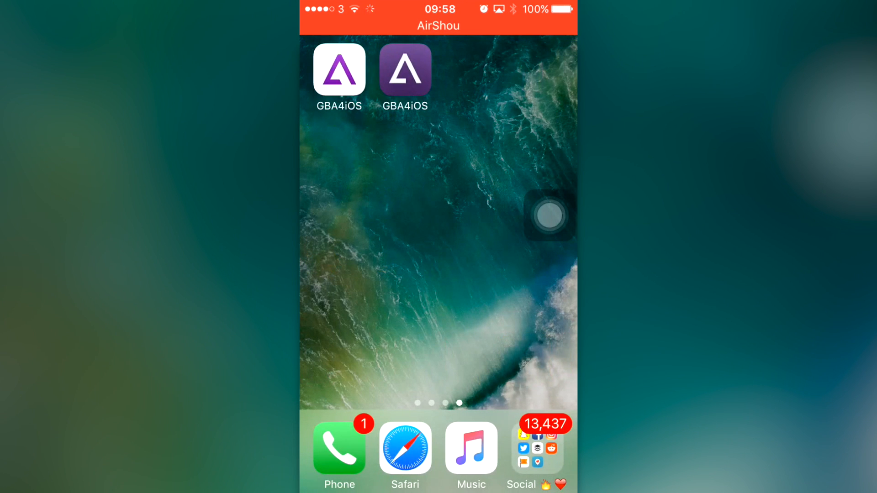
click(338, 70)
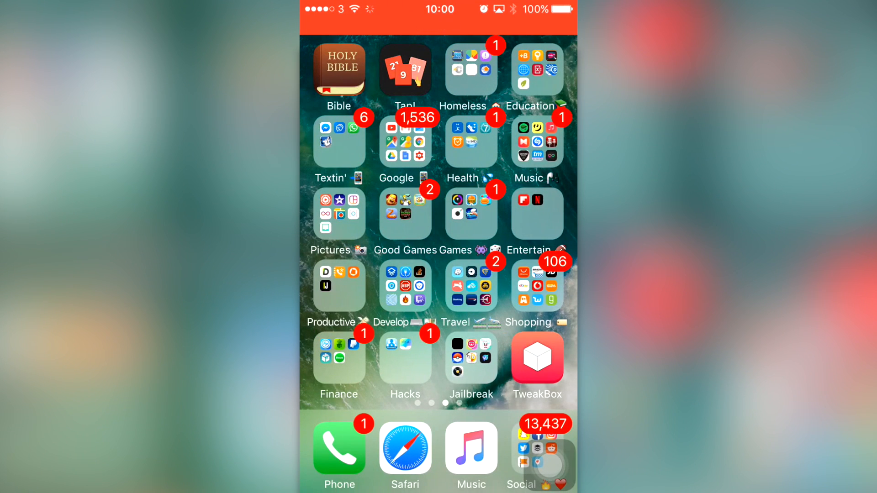
- Swipe to the Home Screen page holding GBA4iOS, TuTuHelper and TweakBox
scroll(left, 3)
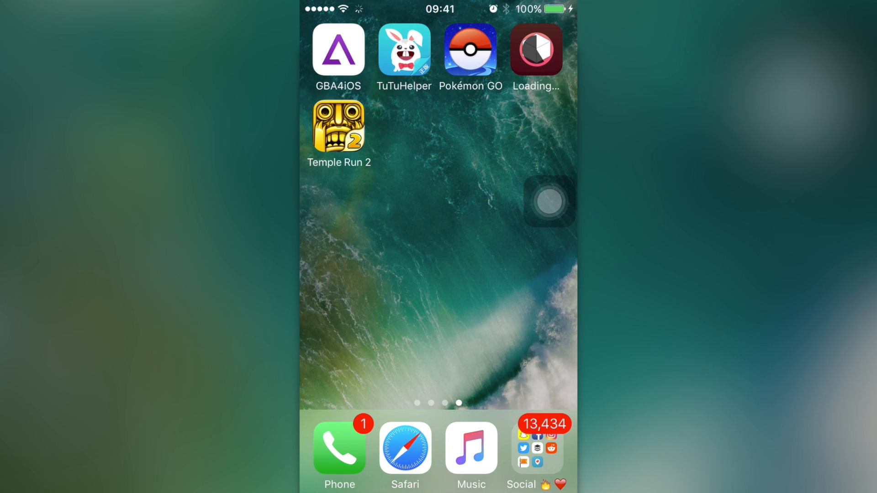
- Launch GBA4iOS to play Super Mario Advance 4, then return to the game list
click(338, 49)
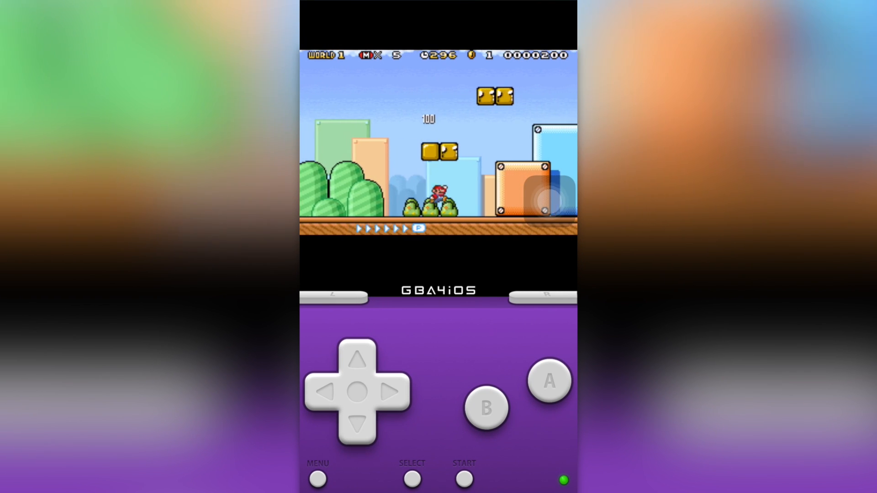
click(317, 478)
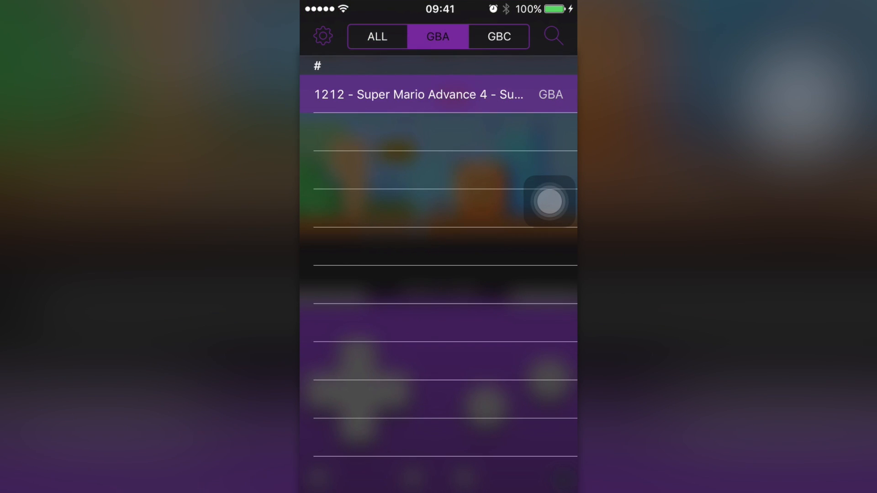
click(323, 35)
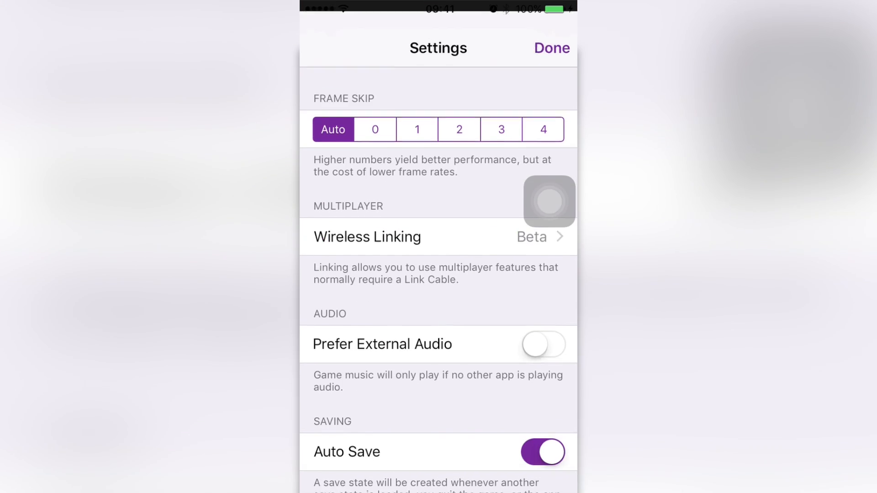
scroll(down, 3)
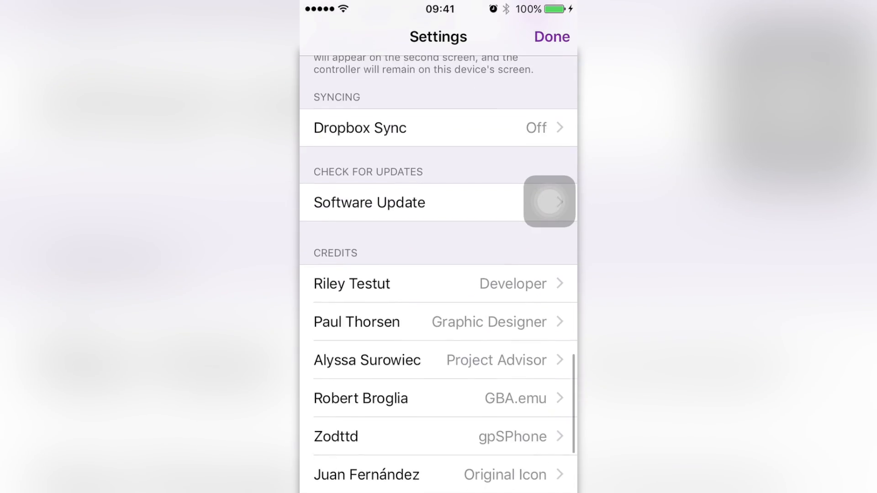
scroll(down, 3)
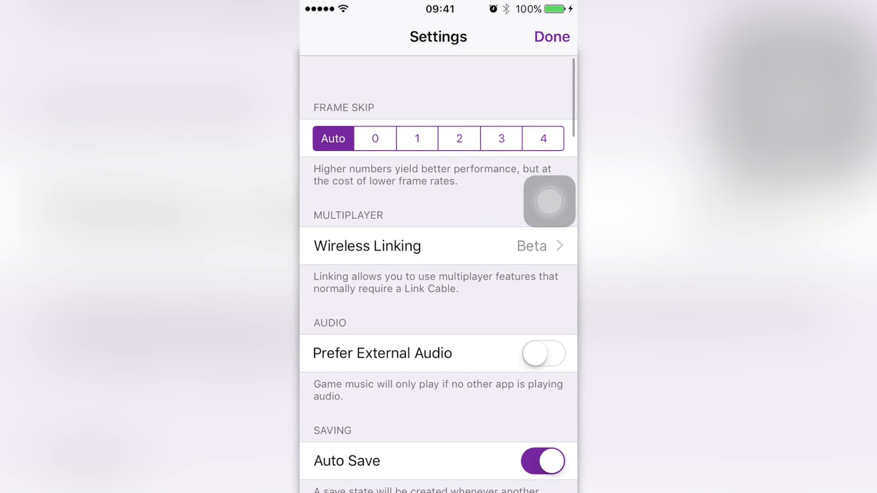
click(550, 36)
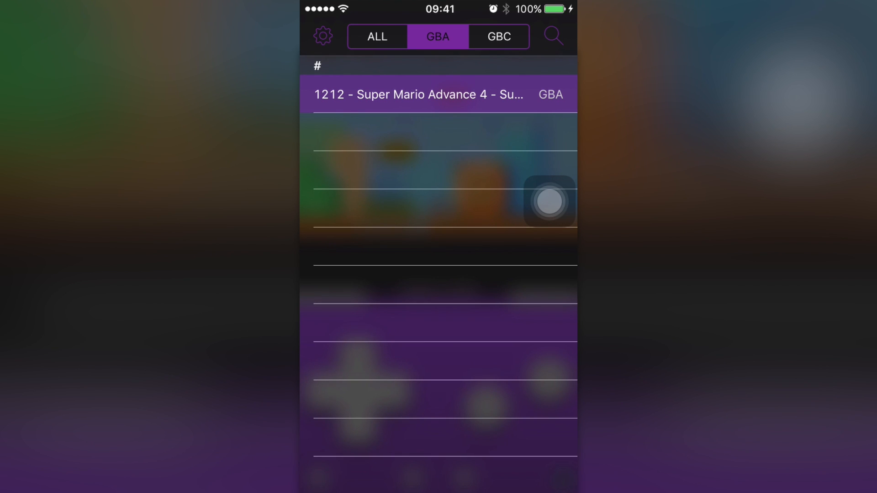